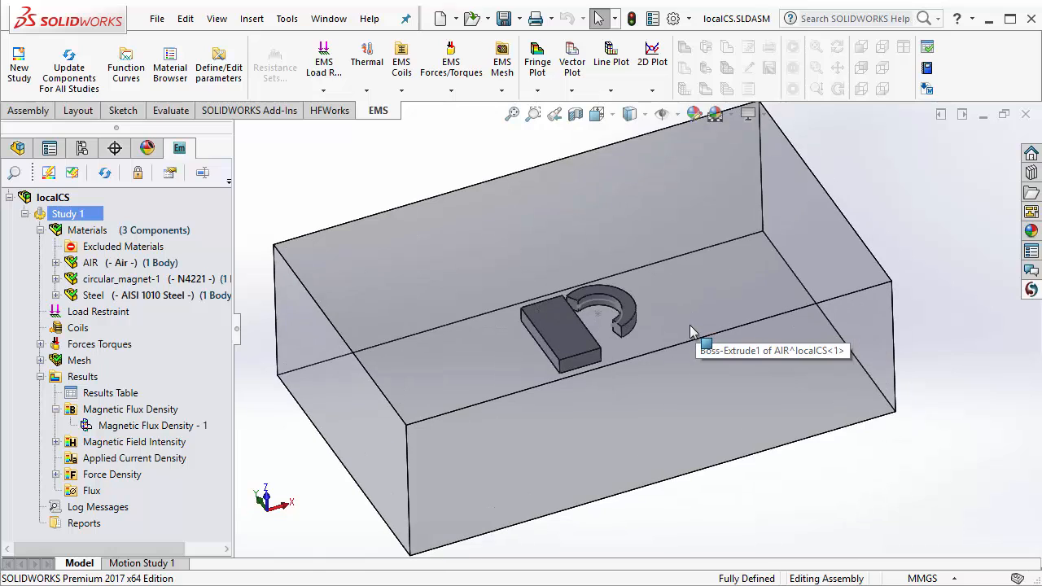
Confirm Coordinate System1's origin is Point3@Sketch1 at the magnet centre, then dismiss its definition
left_click_drag(692, 332, 627, 289)
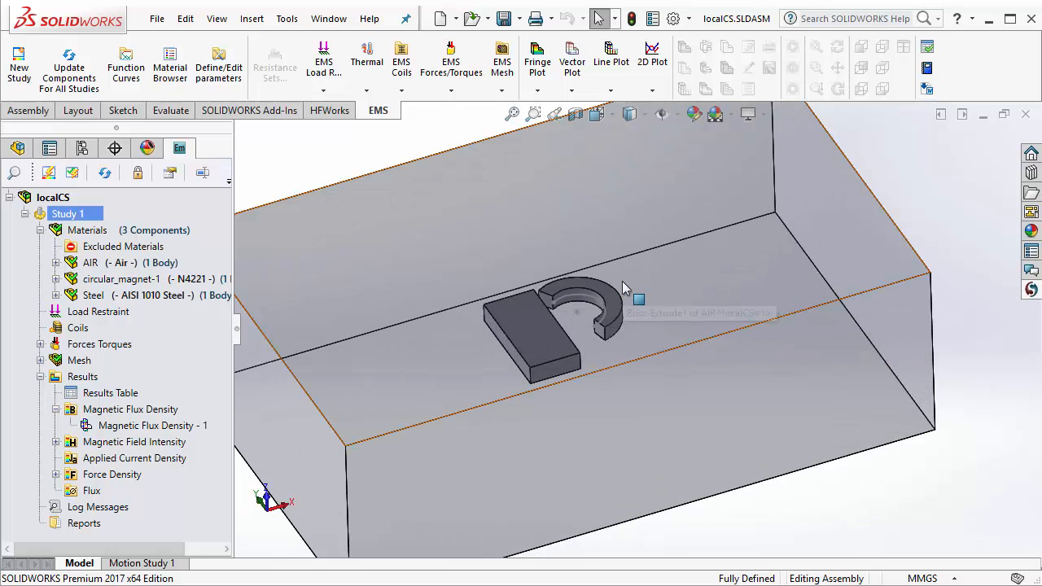
mouse_move(638, 300)
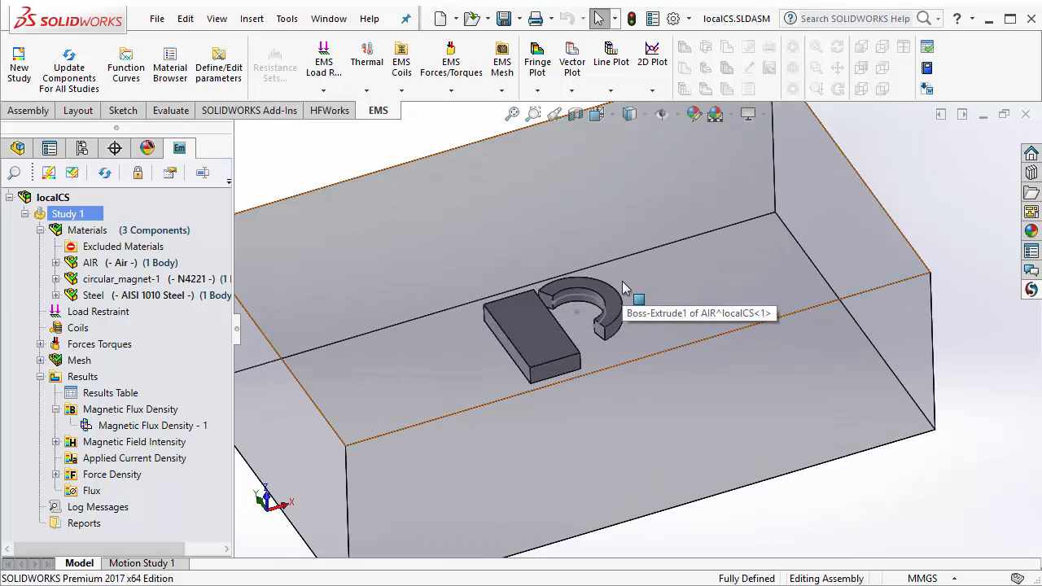
mouse_move(316, 224)
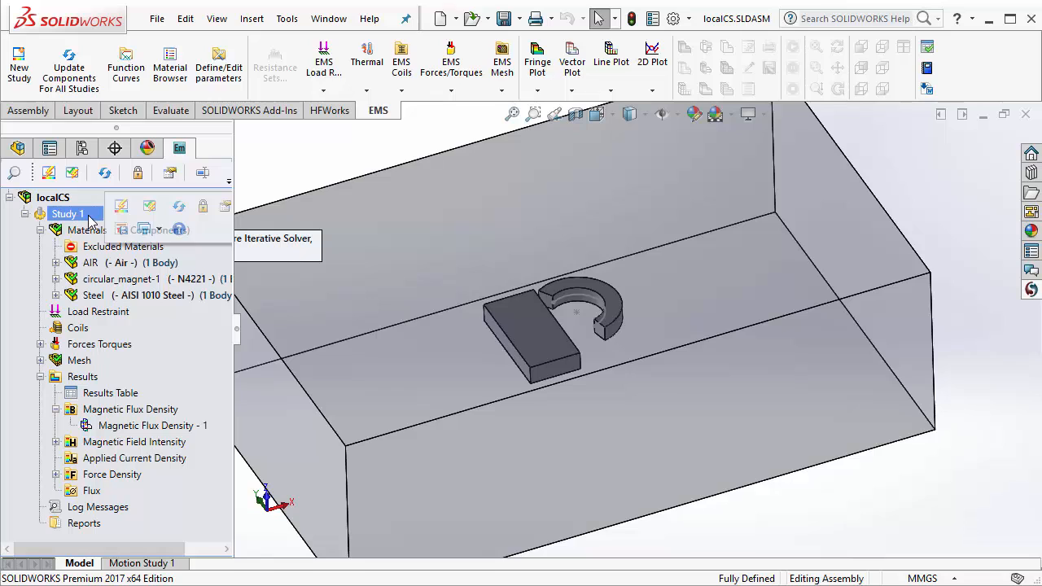
mouse_move(98, 225)
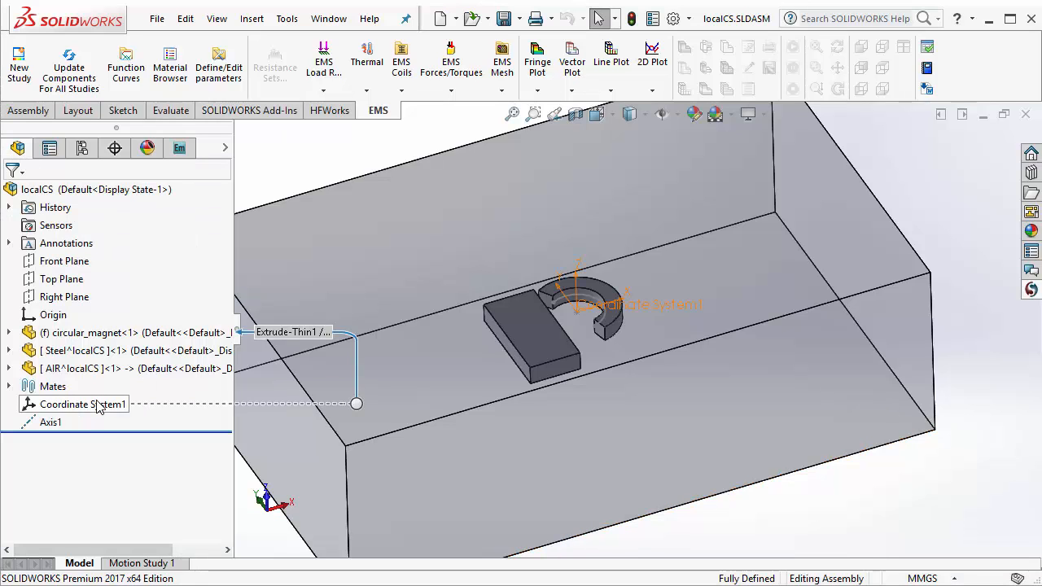
double_click(82, 404)
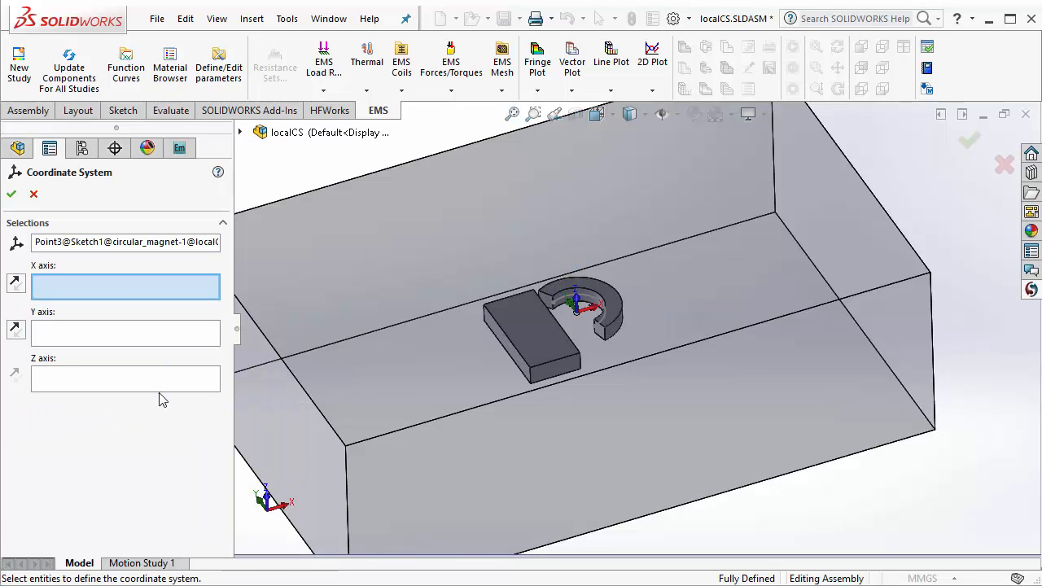
left_click(127, 240)
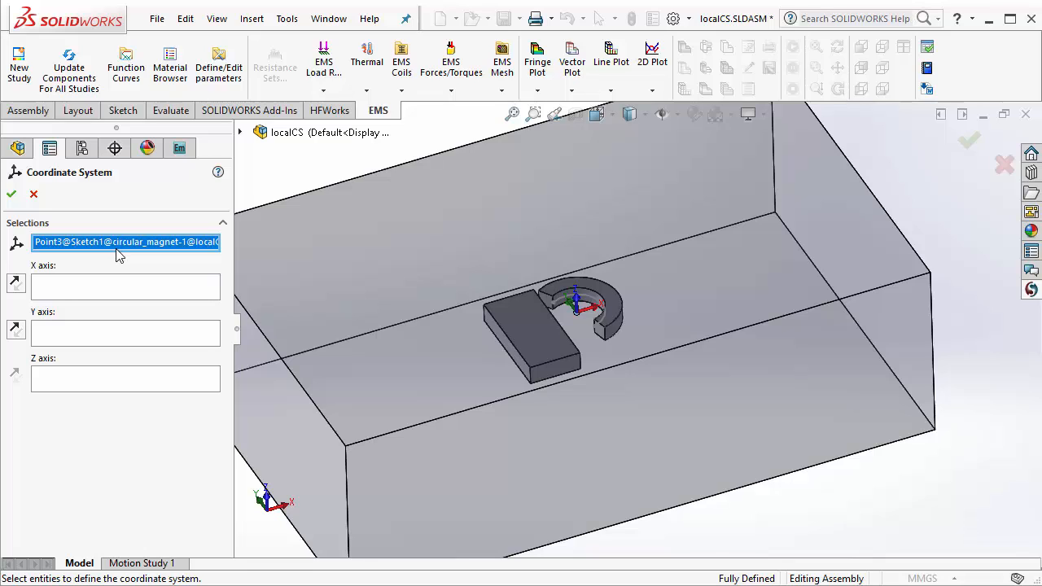
mouse_move(761, 332)
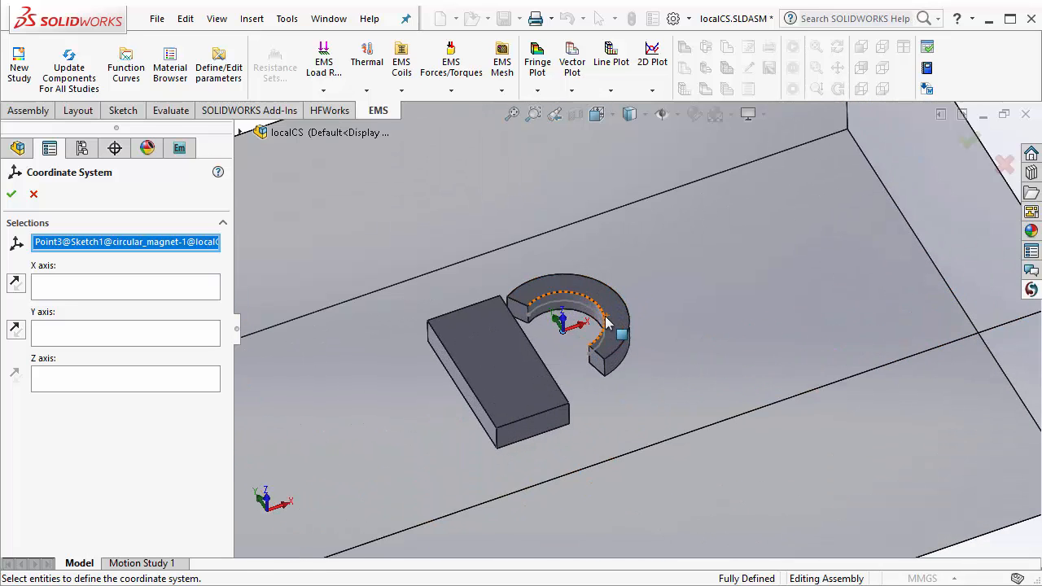
scroll("up", 3)
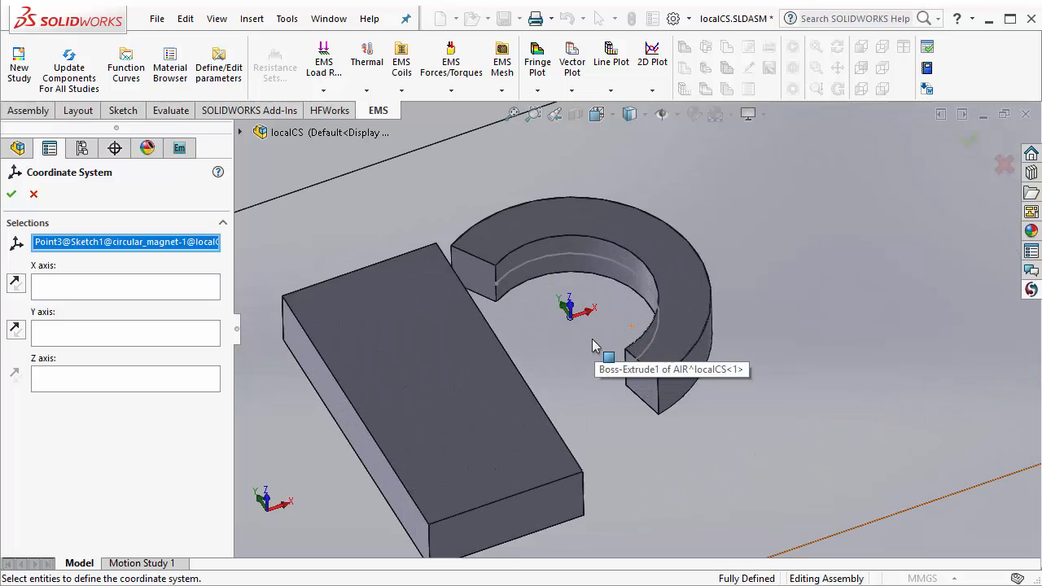
mouse_move(81, 211)
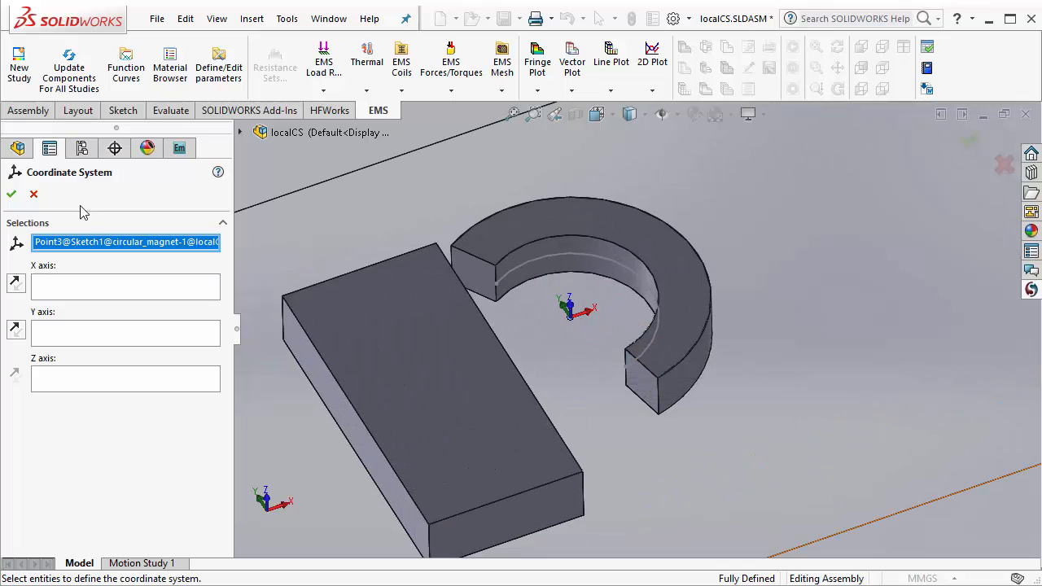
mouse_move(89, 241)
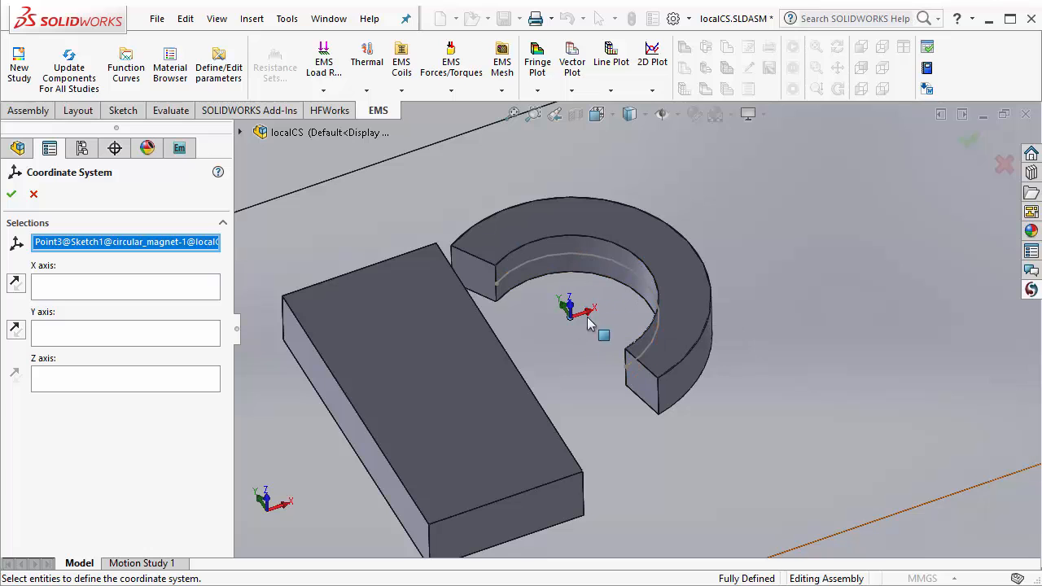
mouse_move(52, 227)
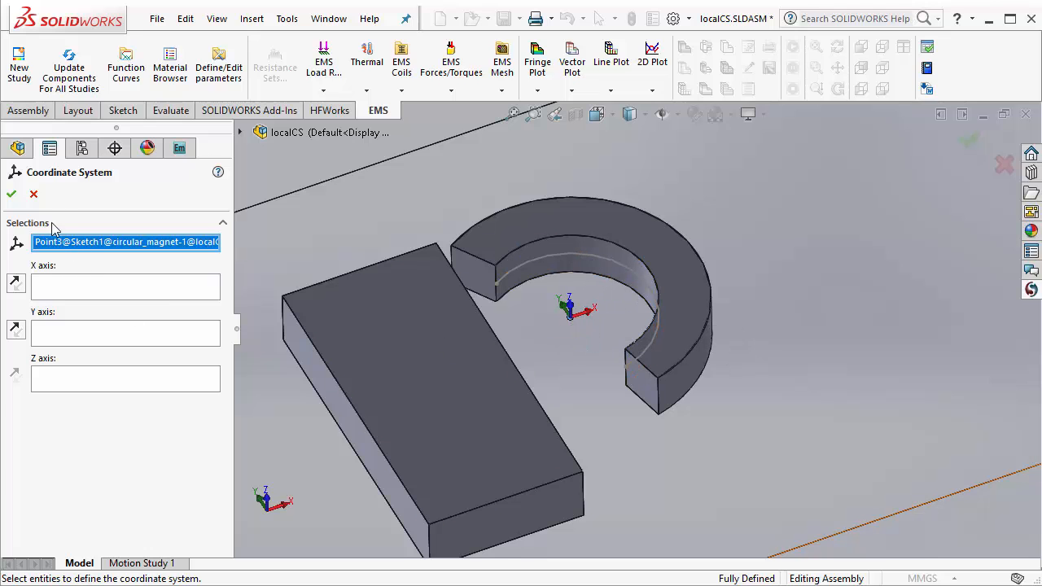
left_click(32, 194)
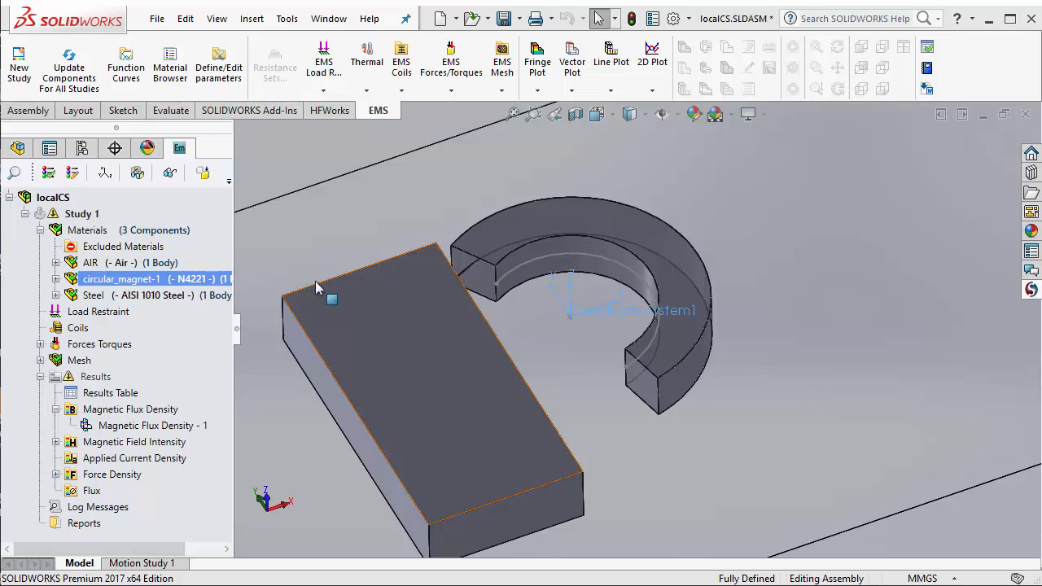
Set circular_magnet-1's coercivity direction to local Coordinate System1, cylindrical along rho
right_click(120, 278)
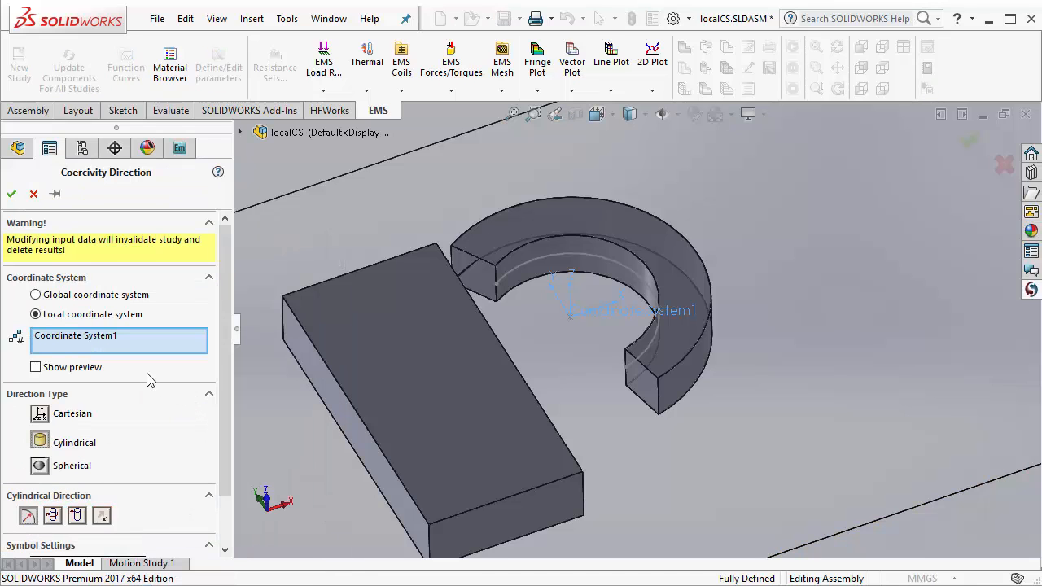
left_click(239, 132)
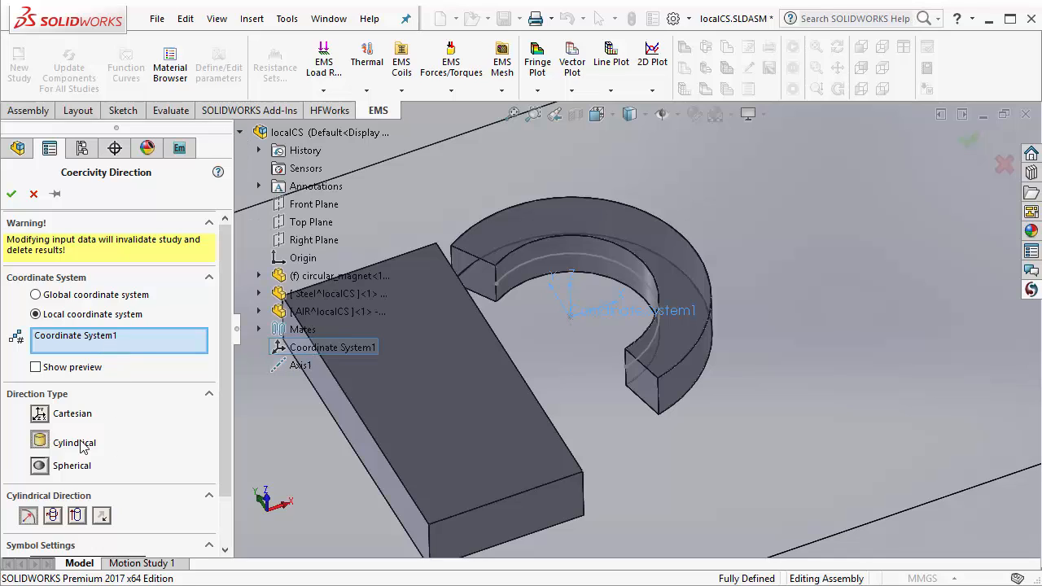
mouse_move(42, 453)
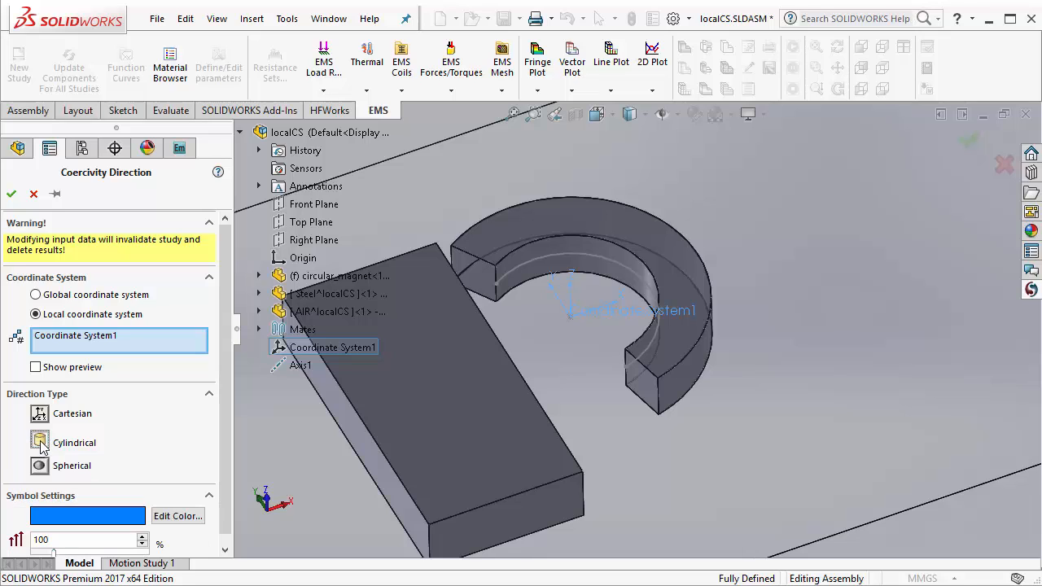
left_click(39, 443)
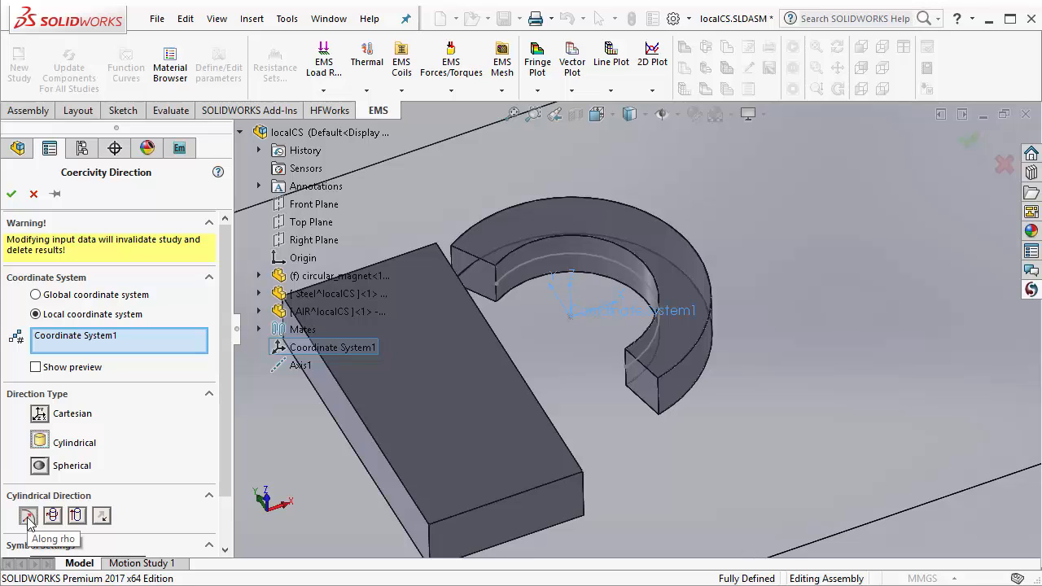
mouse_move(52, 515)
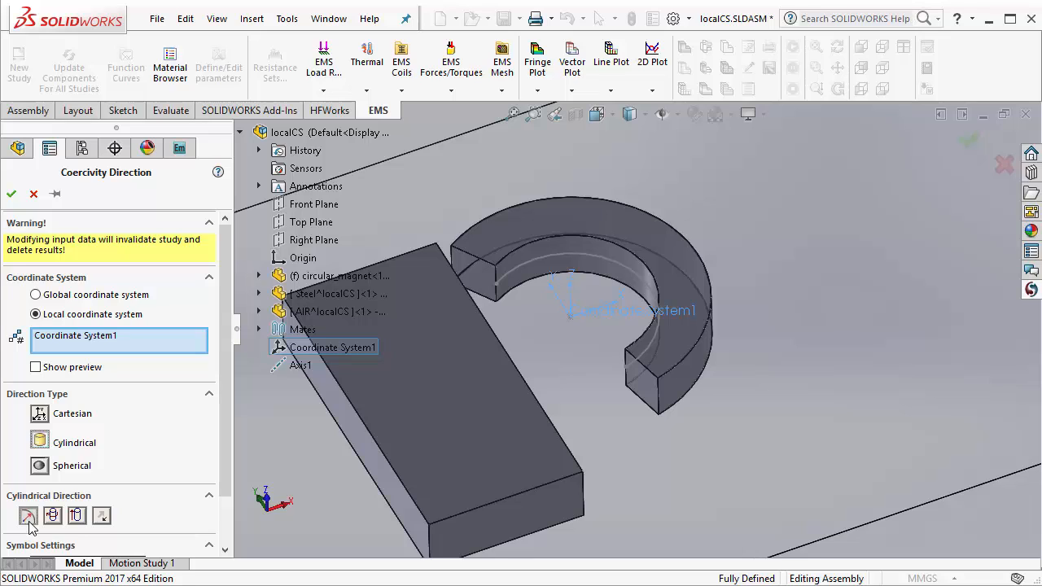
mouse_move(33, 194)
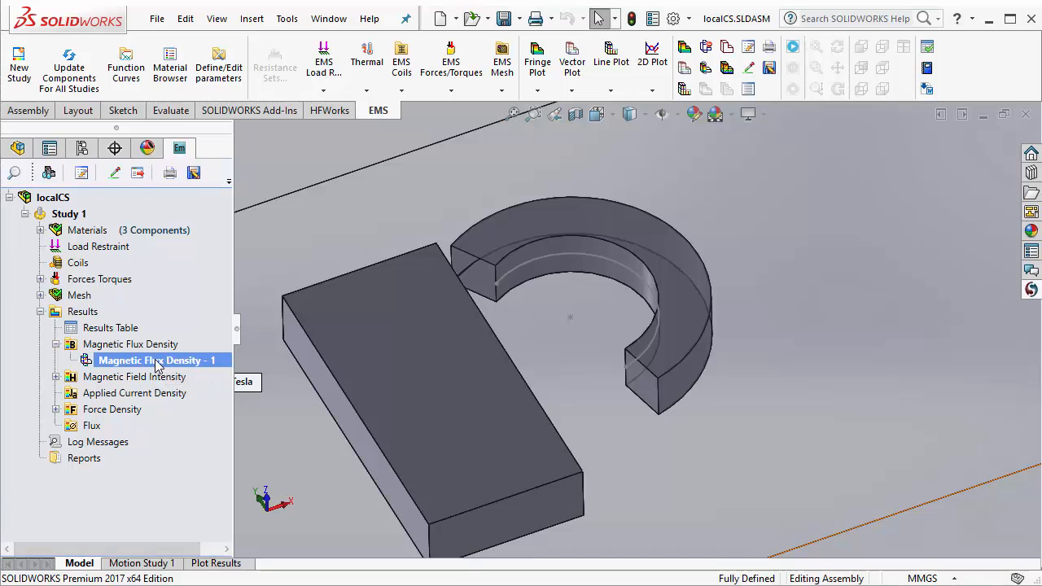
Show the Magnetic Flux Density - 1 vector plot with arrows fanning radially around the magnet
double_click(150, 360)
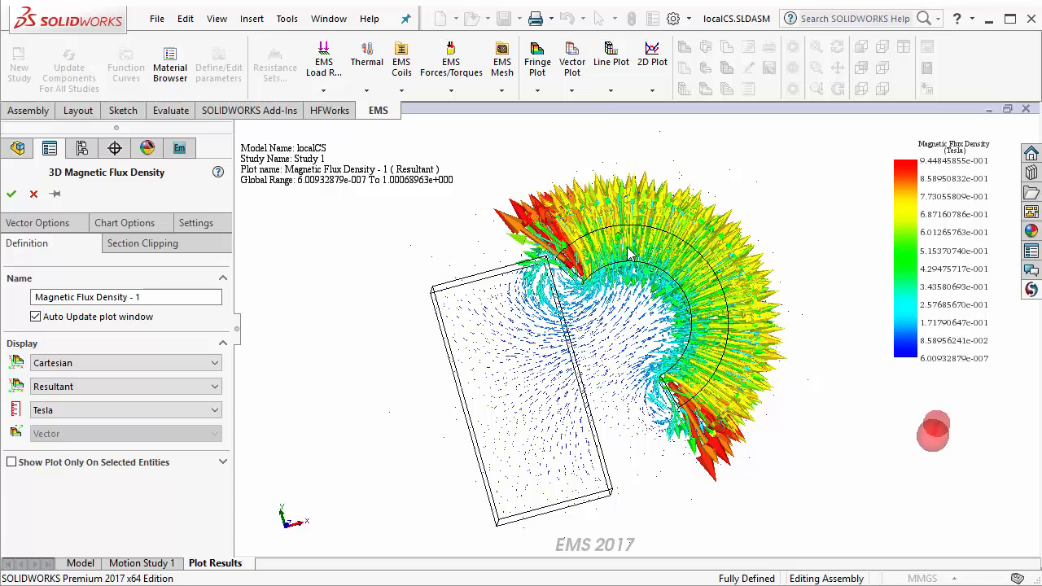
mouse_move(501, 323)
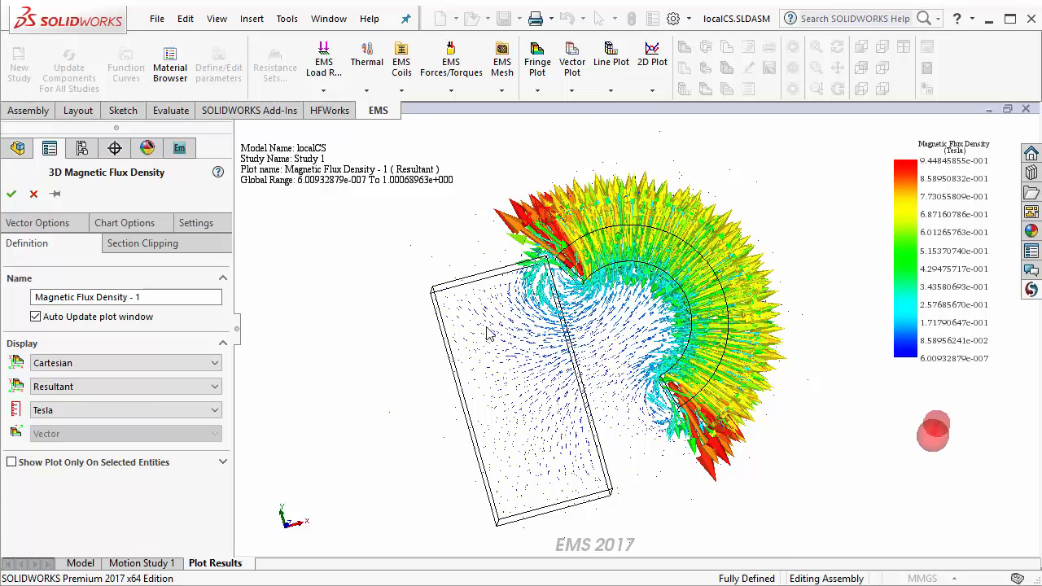
mouse_move(13, 236)
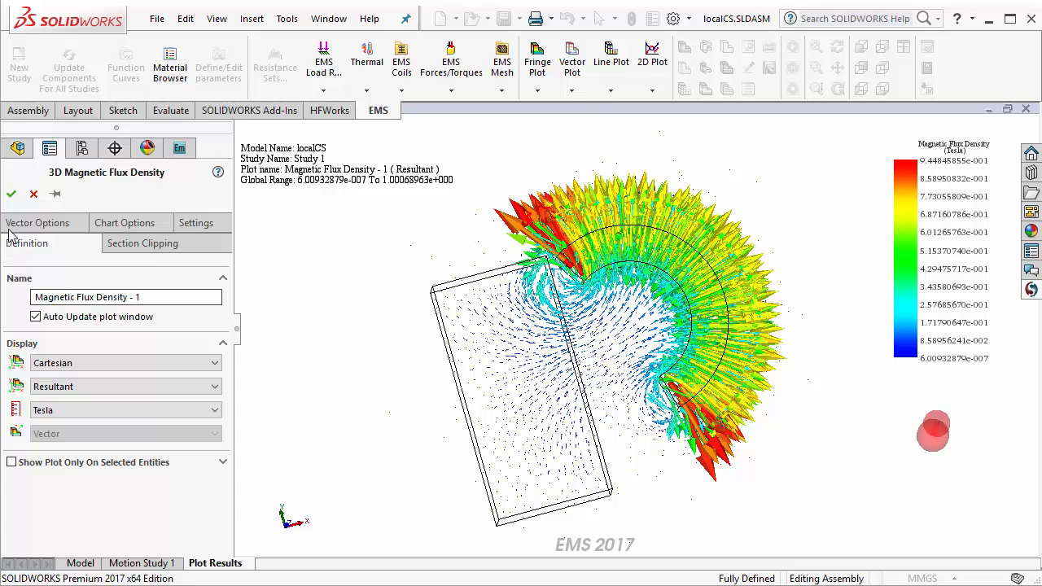
left_click(9, 194)
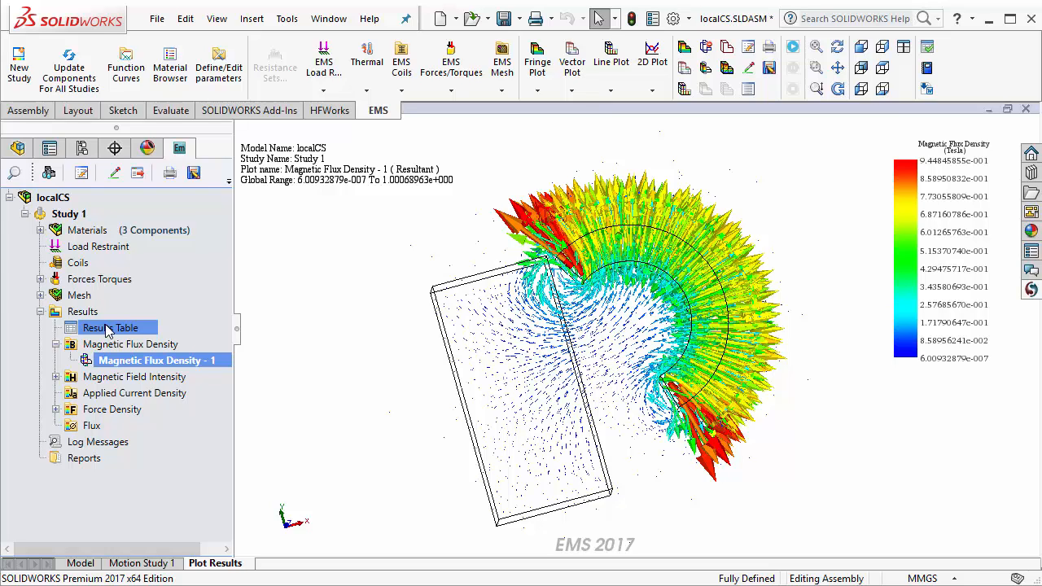
Show the Results Table force tab and highlight Fx 3.2318e+000 and Fz -2.0362e-002 N
double_click(111, 327)
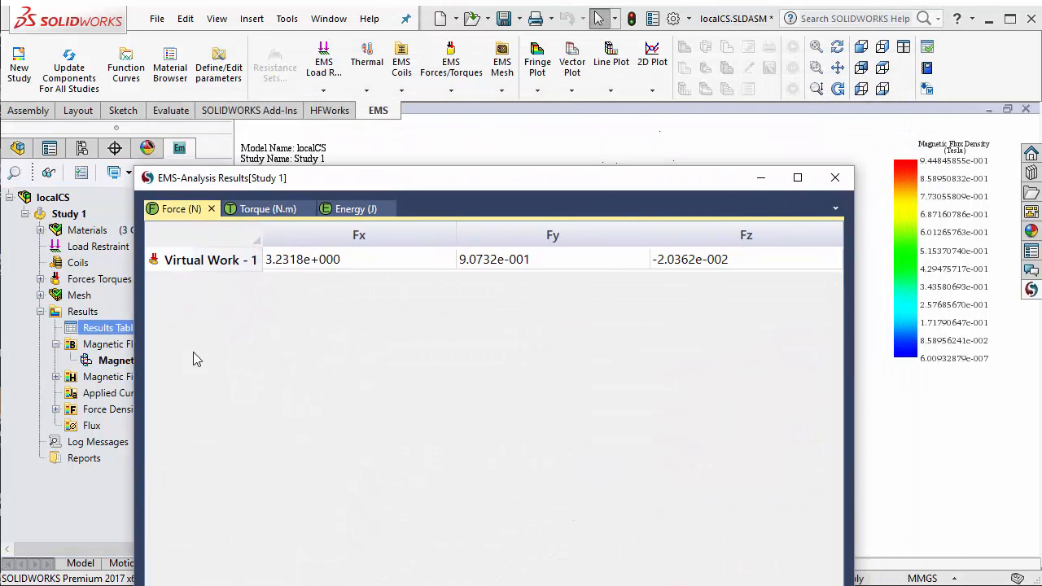
mouse_move(303, 264)
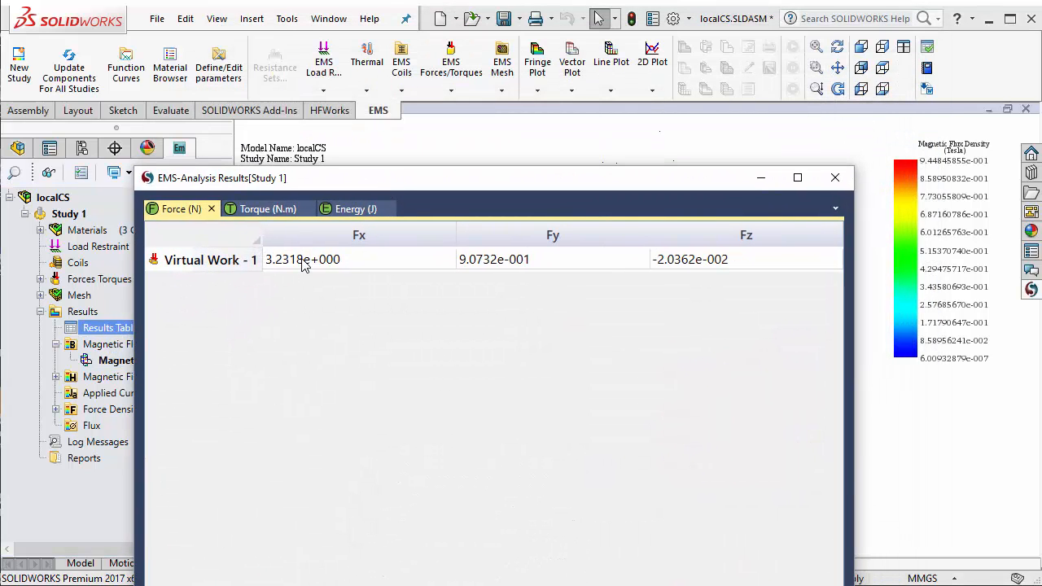
left_click(358, 258)
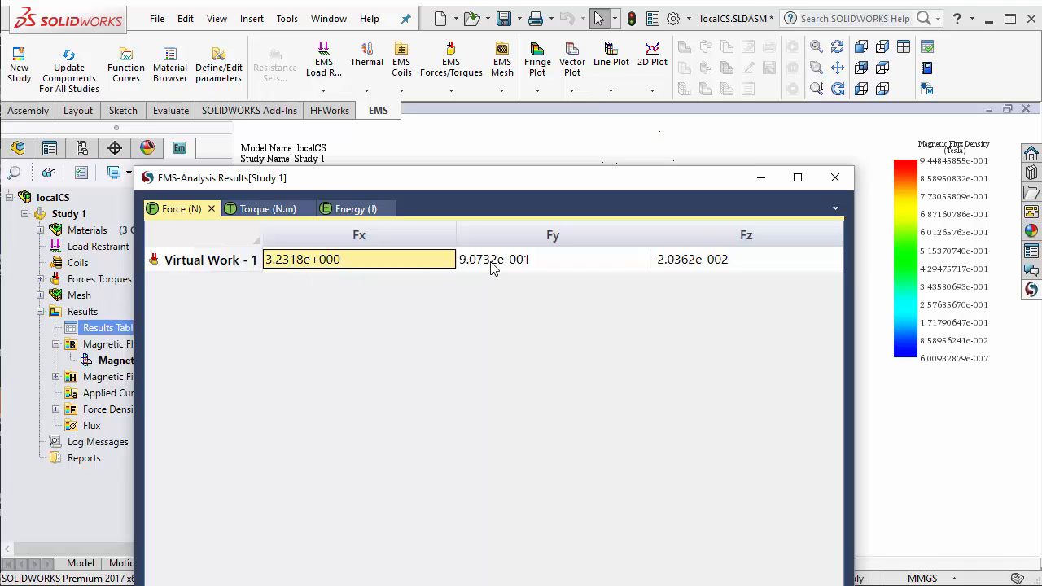
left_click(746, 259)
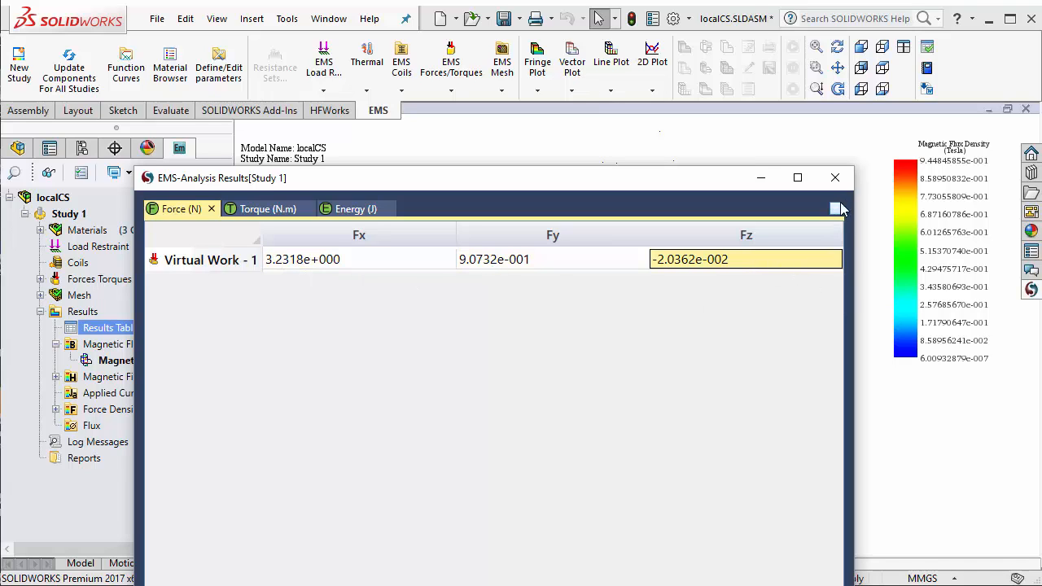